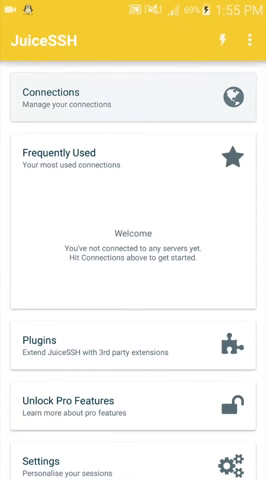
Start a new SSH connection with address 127.0.0.1
{"action": "left_click", "coordinate": [132, 96]}
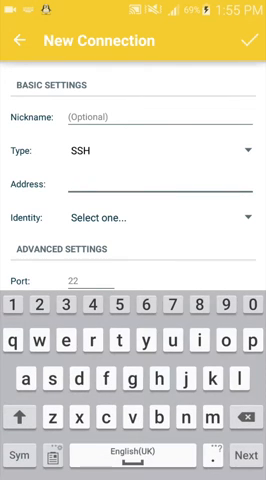
{"action": "type", "text": "127.0"}
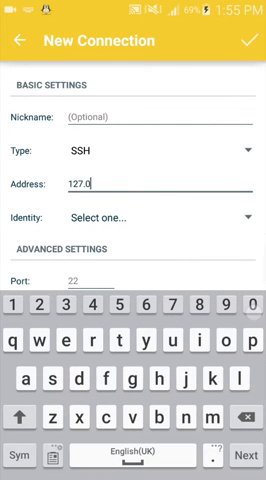
{"action": "type", "text": "0.1"}
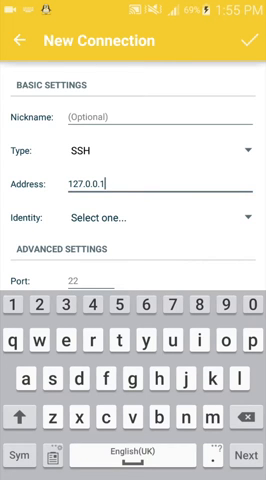
Create and save a new login identity with username android for the connection
{"action": "left_click", "coordinate": [150, 216]}
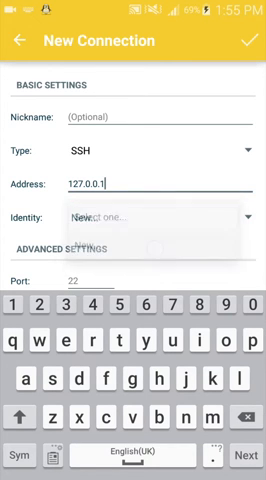
{"action": "left_click", "coordinate": [130, 216]}
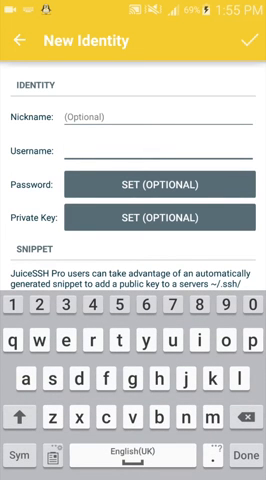
{"action": "type", "text": "android"}
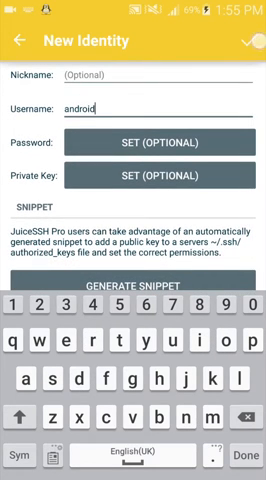
{"action": "left_click", "coordinate": [248, 40]}
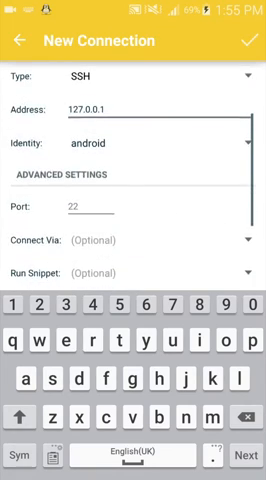
{"action": "scroll", "scroll_direction": "down", "scroll_amount": 3}
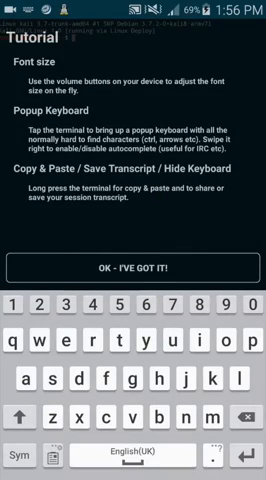
Dismiss the tutorial and run commands in the logged-in terminal session
{"action": "left_click", "coordinate": [132, 268]}
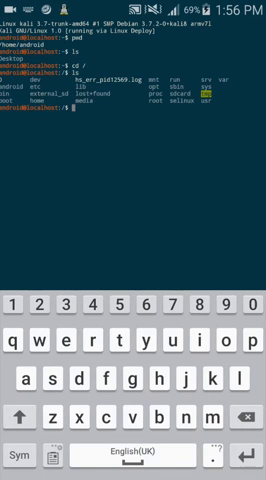
{"action": "left_click", "coordinate": [22, 414]}
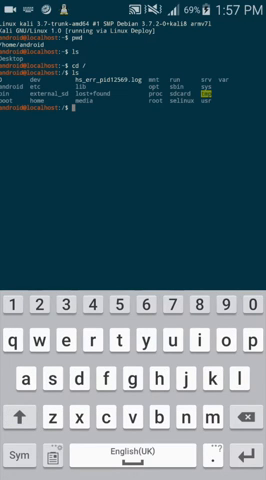
{"action": "type", "text": "ex"}
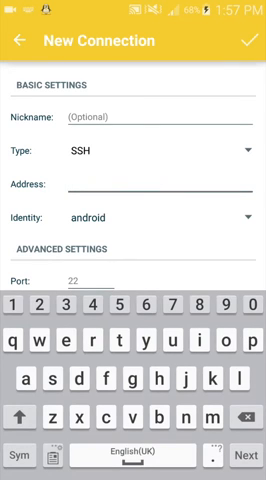
Save a new connection to 127.0.0.1 with a new identity whose username is root
{"action": "type", "text": "127.0.0."}
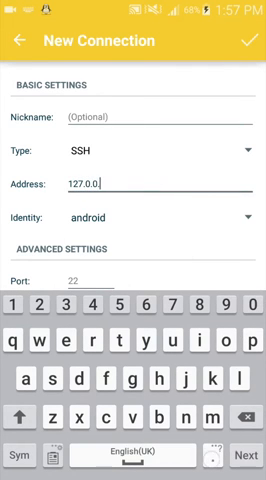
{"action": "type", "text": "1"}
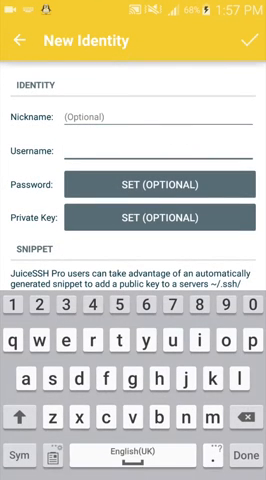
{"action": "type", "text": "root"}
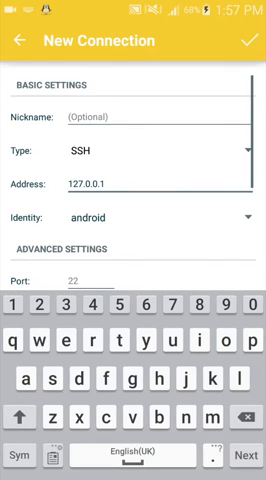
{"action": "left_click", "coordinate": [244, 40]}
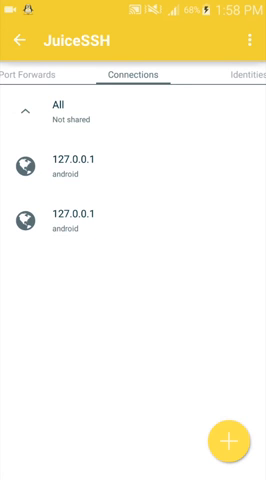
Start another connection and reach the root shell prompt
{"action": "left_click", "coordinate": [230, 444]}
{"action": "type", "text": "127.0.0.1"}
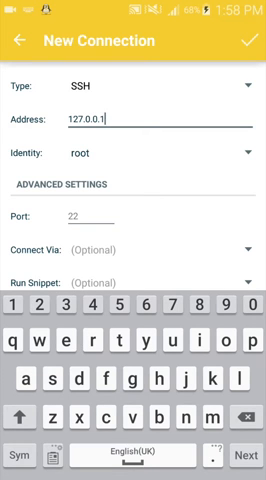
{"action": "scroll", "scroll_direction": "down", "scroll_amount": 3}
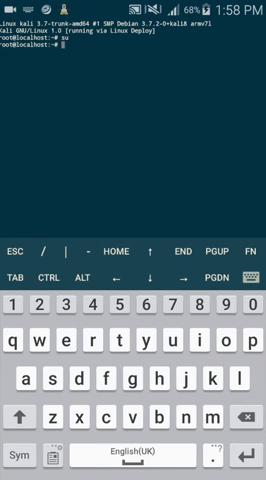
Run cd, cd bin and ls to list the bin commands, then exit the root session
{"action": "type", "text": "cd /"}
{"action": "type", "text": "ls"}
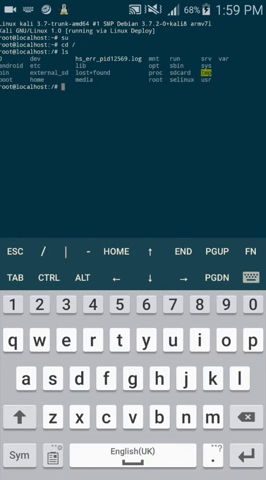
{"action": "type", "text": "cd"}
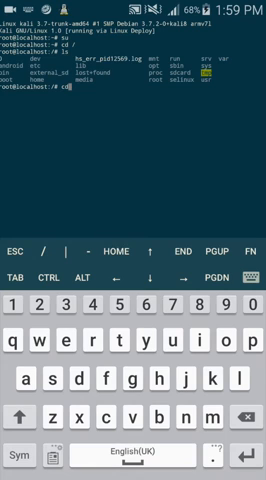
{"action": "type", "text": "bin ls"}
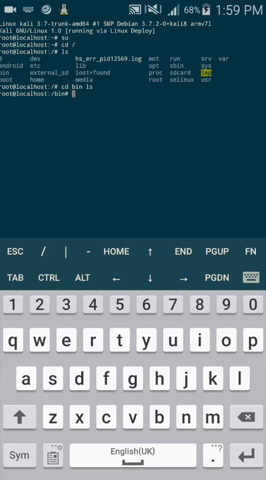
{"action": "key", "text": "Return"}
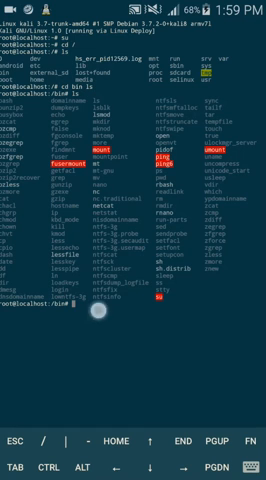
{"action": "type", "text": "exit"}
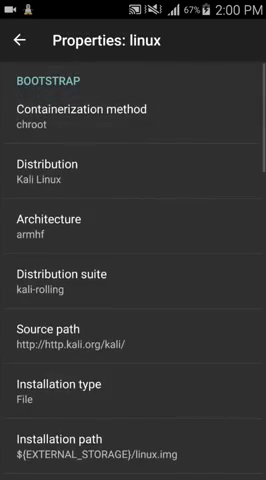
Set the Kali container's User name property to root and confirm
{"action": "scroll", "scroll_direction": "down", "scroll_amount": 3}
{"action": "type", "text": "roo"}
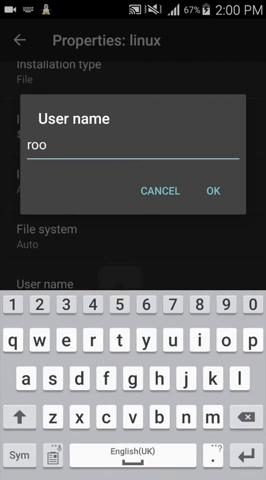
{"action": "type", "text": "t"}
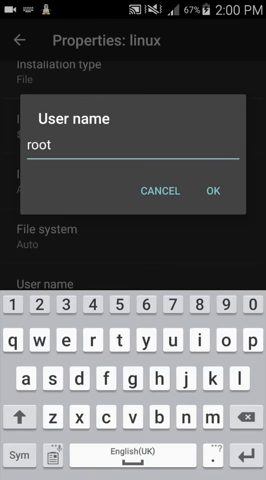
{"action": "left_click", "coordinate": [212, 192]}
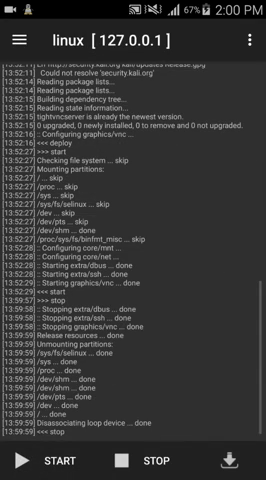
Run Configure on the container and scroll through the package and service log
{"action": "left_click", "coordinate": [252, 44]}
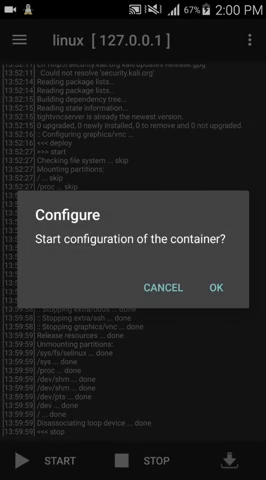
{"action": "left_click", "coordinate": [216, 260]}
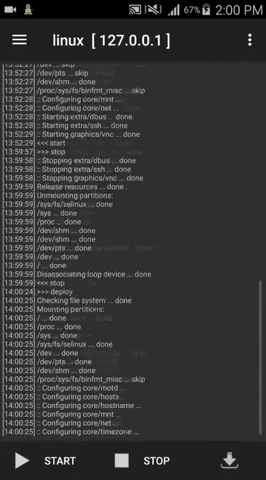
{"action": "scroll", "scroll_direction": "down", "scroll_amount": 3}
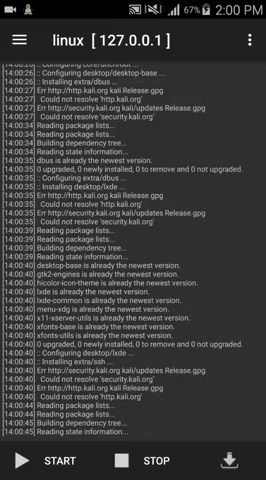
{"action": "scroll", "scroll_direction": "down", "scroll_amount": 3}
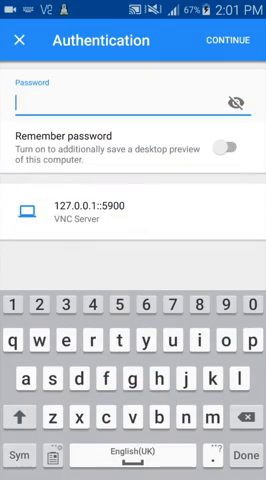
Enter the VNC password and connect to the Kali desktop at 127.0.0.1:5900
{"action": "type", "text": "r"}
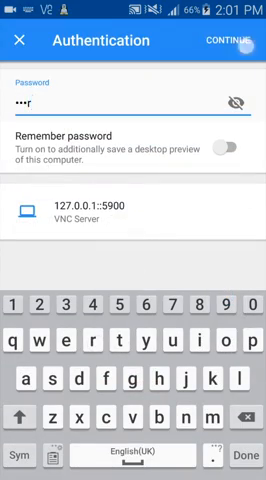
{"action": "left_click", "coordinate": [232, 40]}
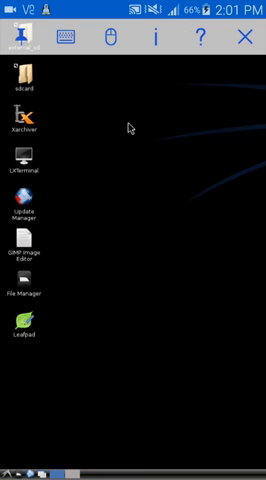
{"action": "mouse_move", "coordinate": [8, 432]}
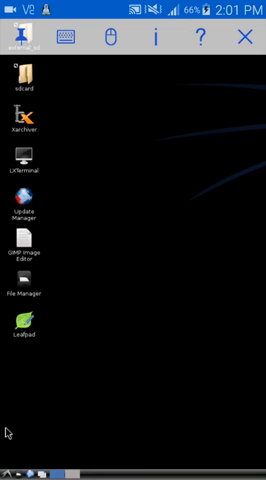